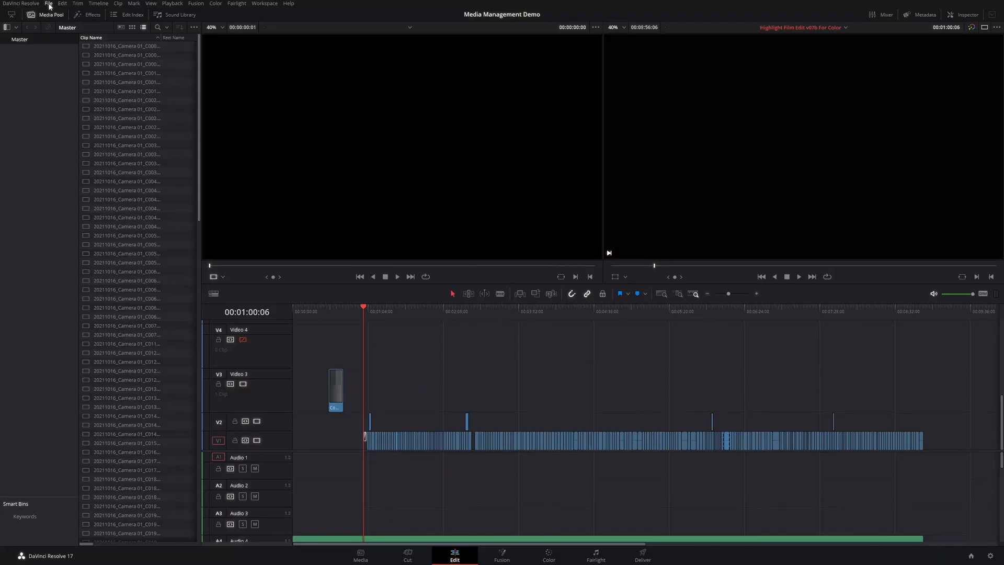
- Bring up Media Management from the File menu and settle its scope on Timelines after trying Clips and Entire Project
left_click(48, 3)
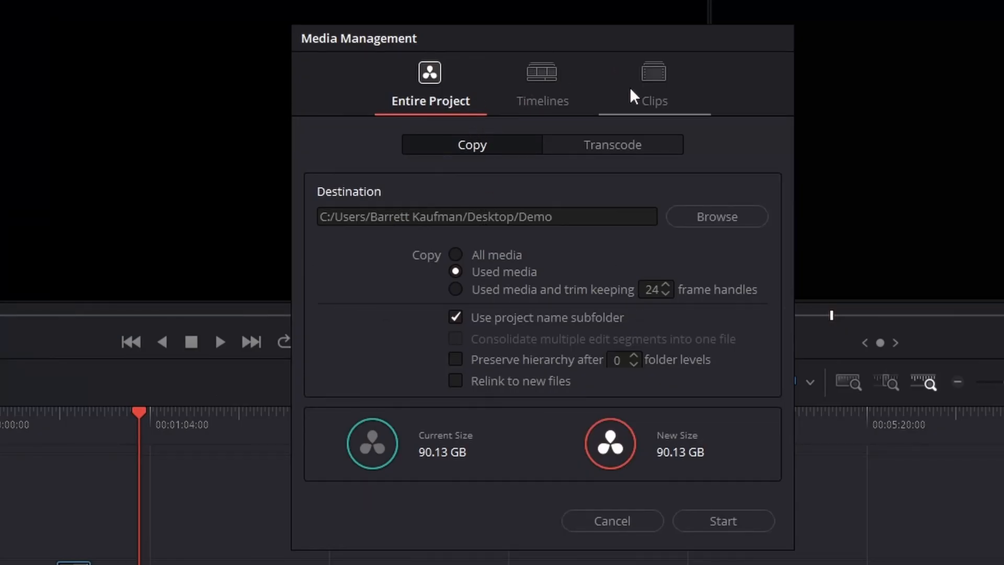
left_click(542, 84)
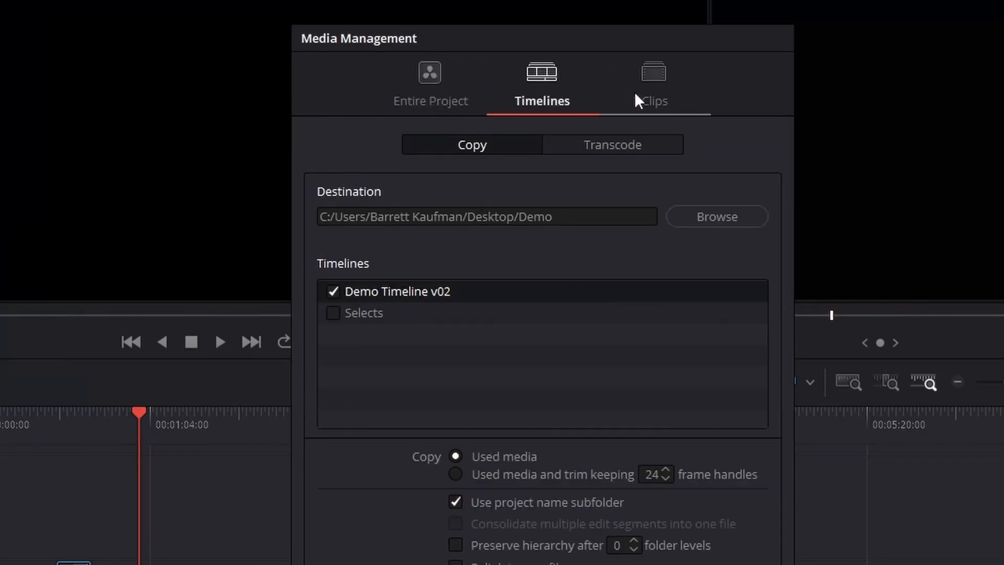
left_click(653, 84)
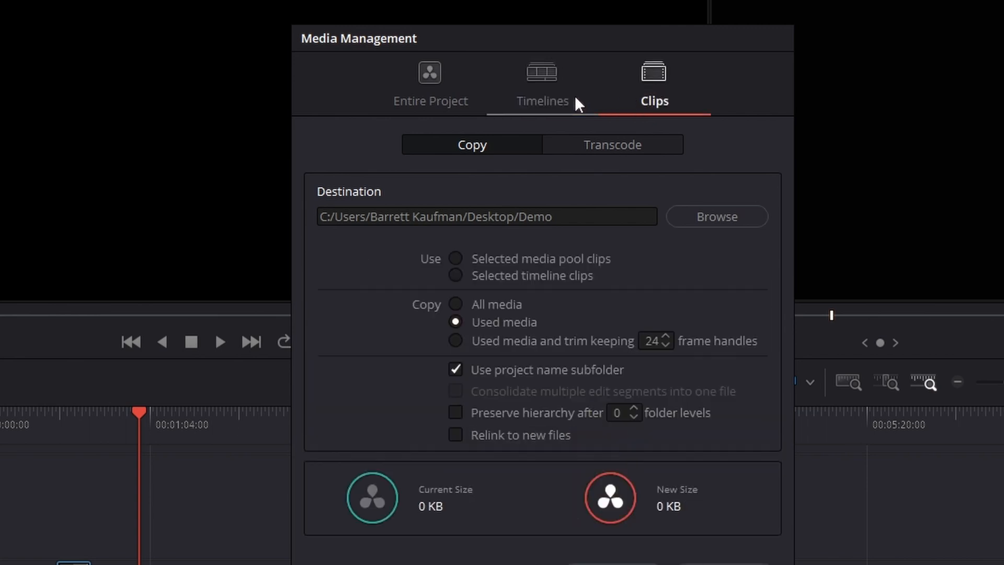
left_click(430, 84)
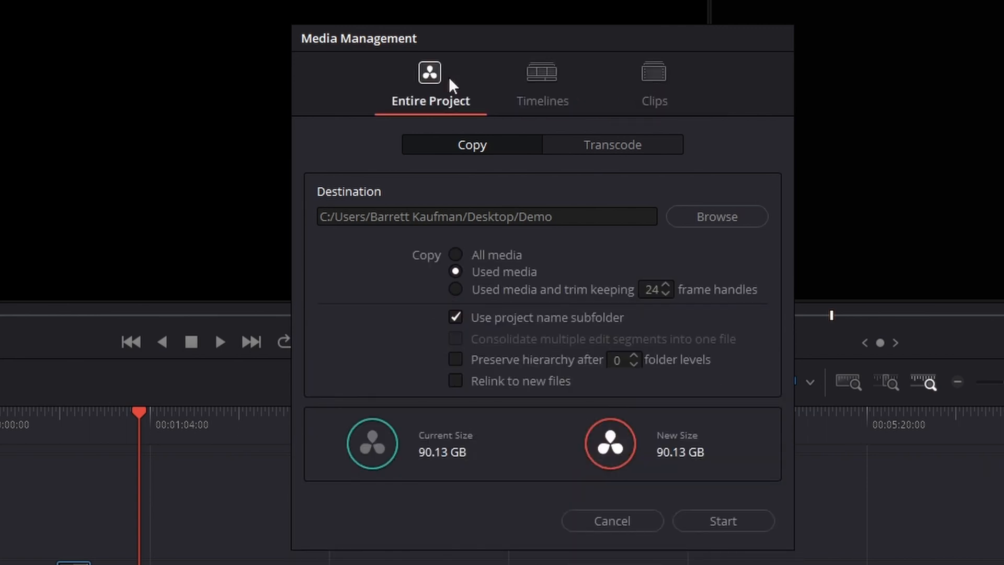
left_click(540, 84)
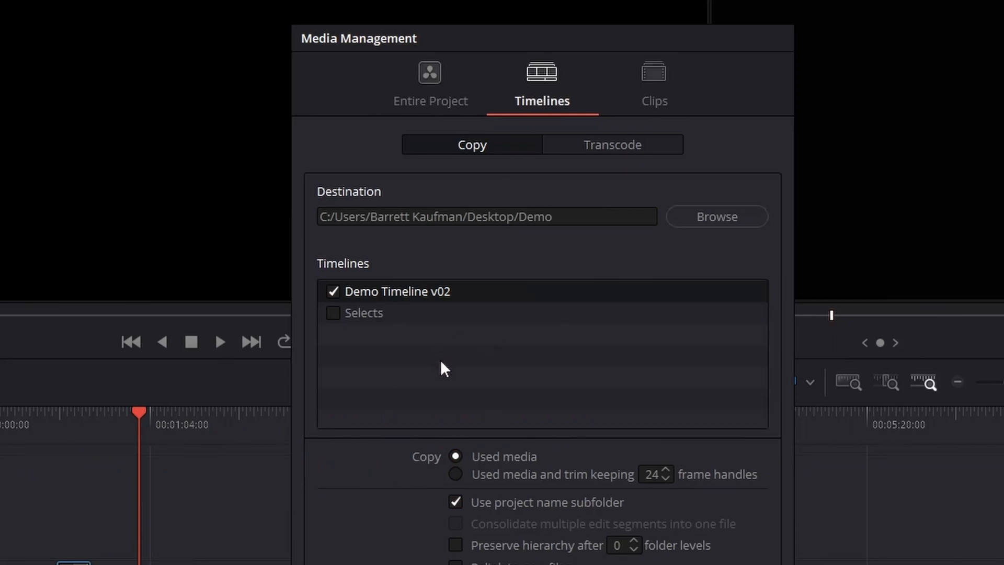
mouse_move(438, 367)
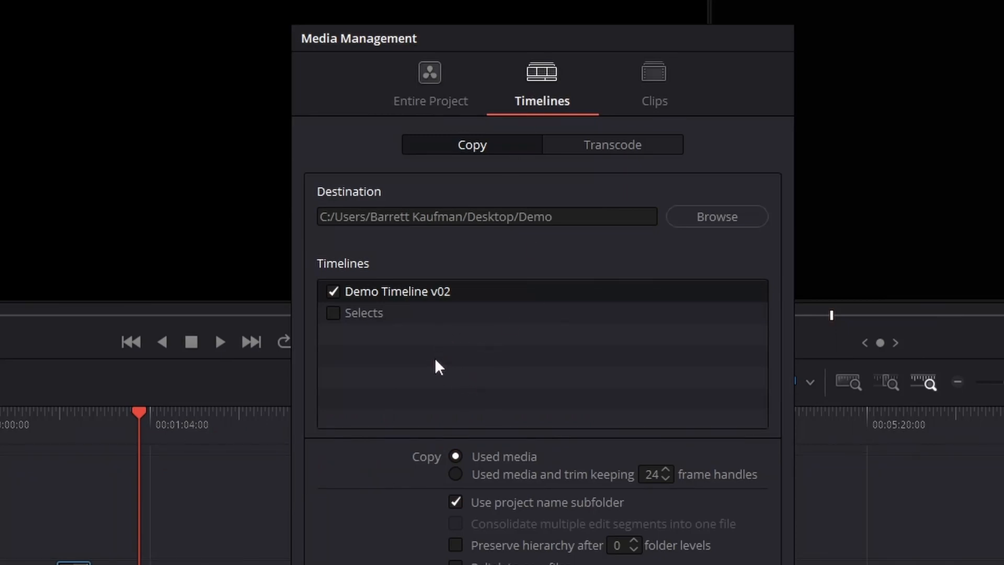
- Toggle Demo Timeline v02 off and back on, then scope media management to Clips
left_click(332, 292)
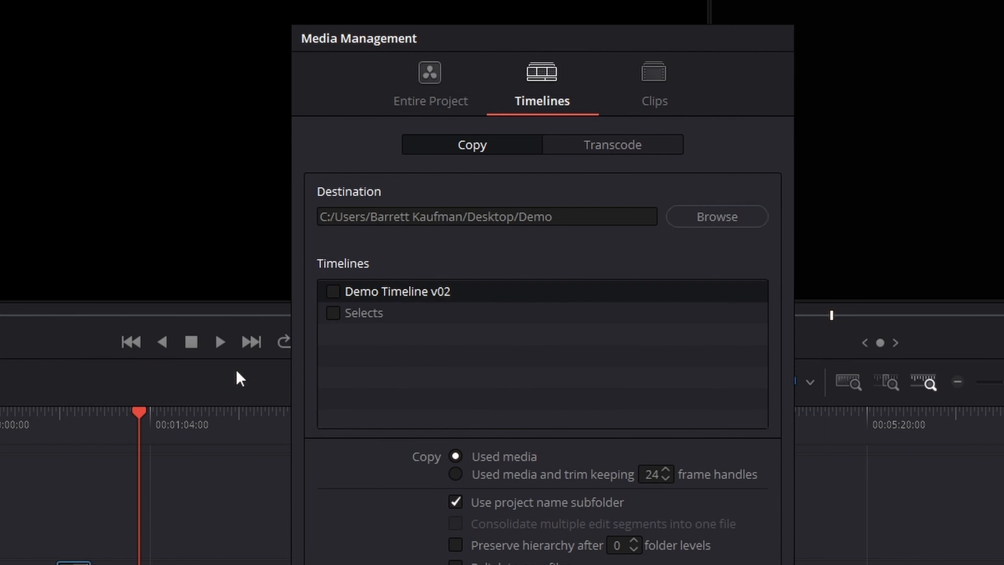
left_click(331, 292)
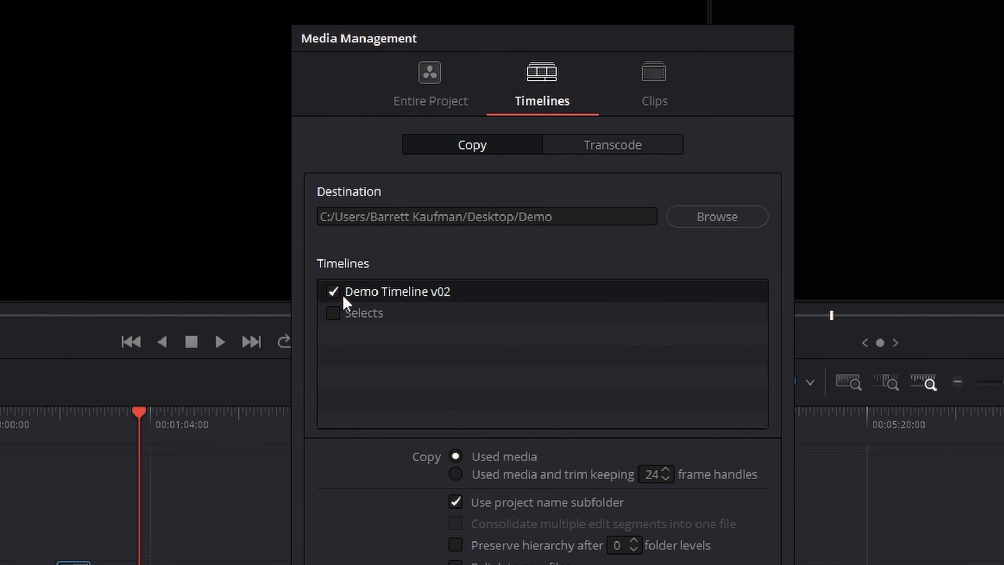
left_click(652, 80)
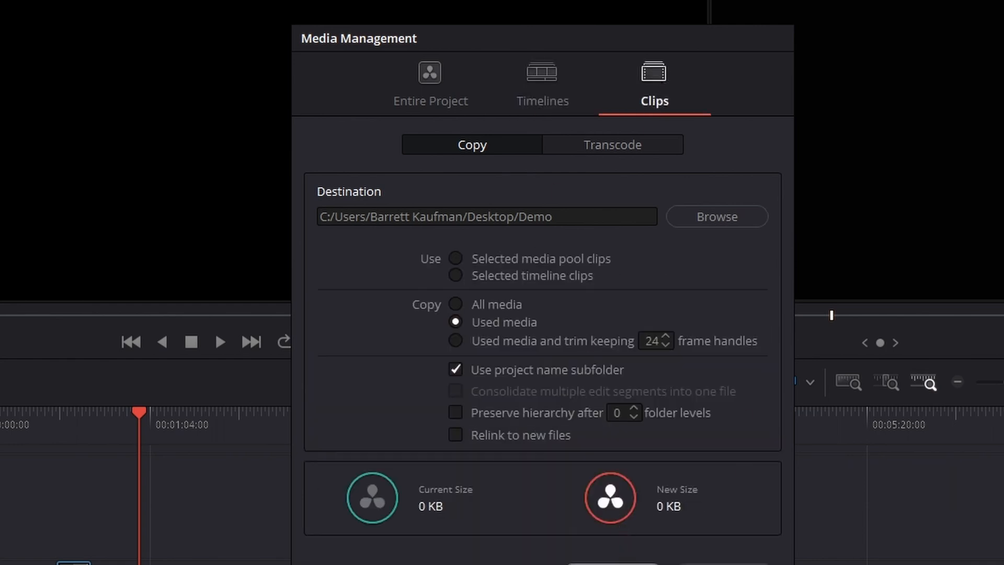
- Cancel Media Management and reopen it from the File menu, scoped to timelines with none chosen
left_click(49, 3)
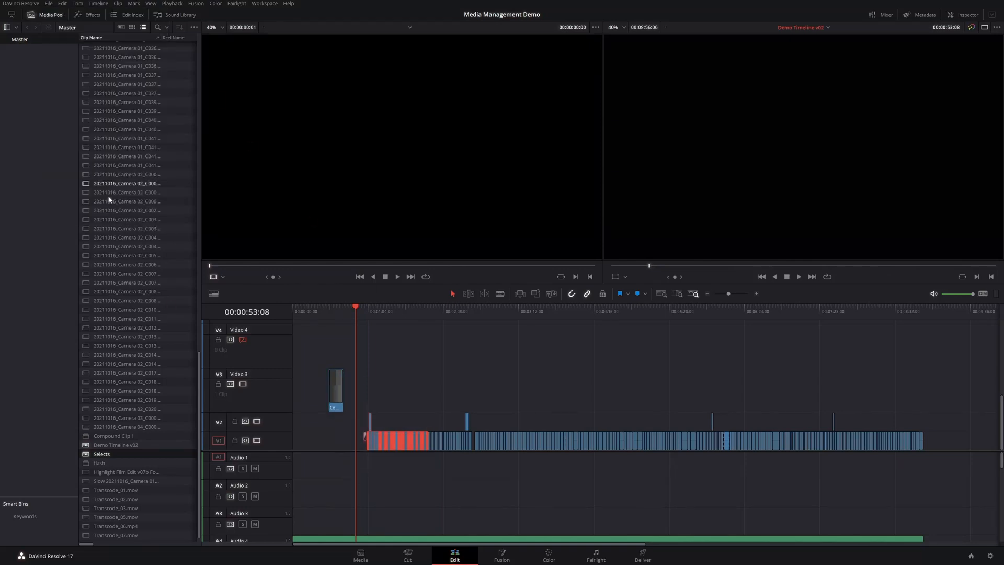
left_click(48, 3)
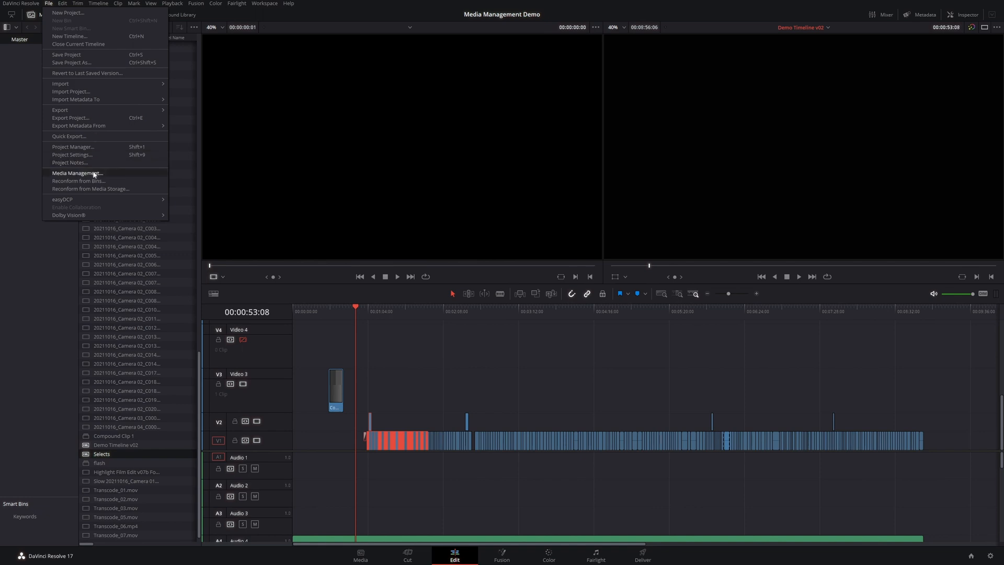
left_click(76, 172)
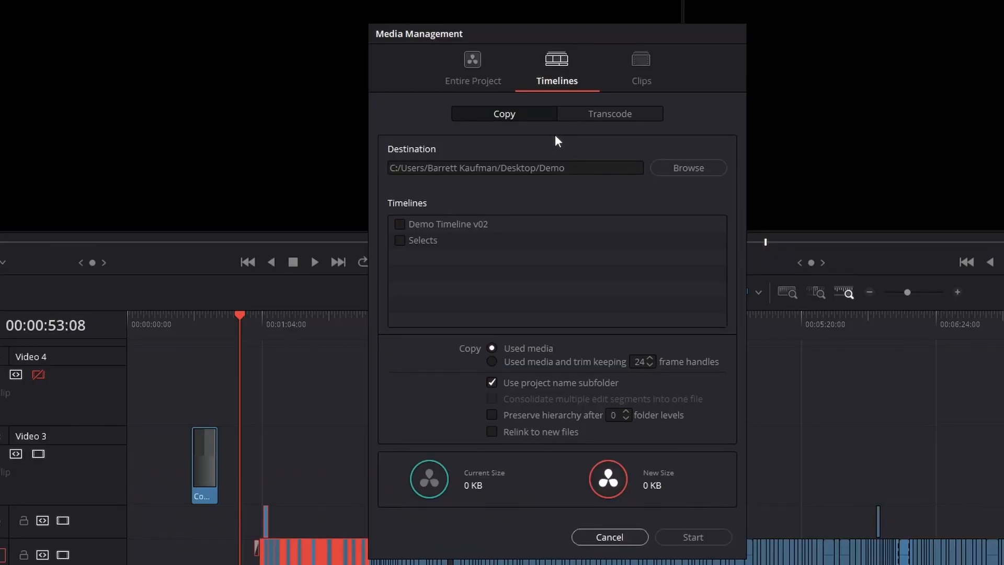
- Switch Copy to Transcode and back, then cancel Media Management to return to the edit page
left_click(609, 113)
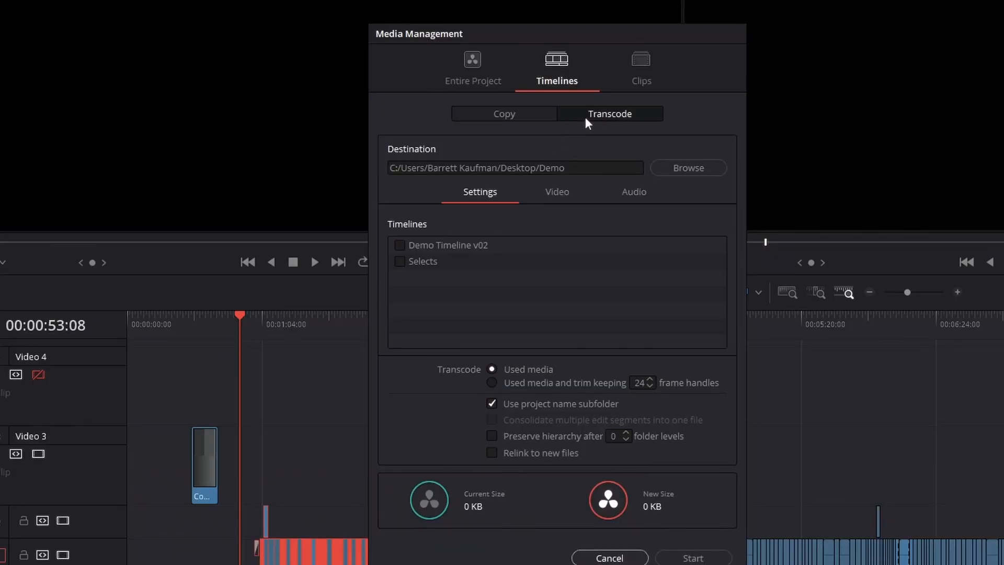
left_click(504, 113)
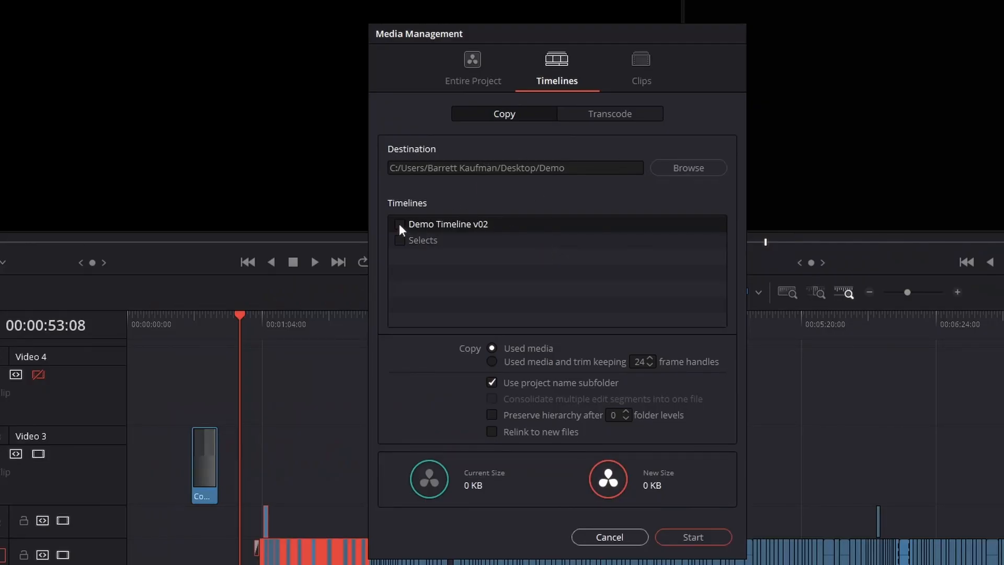
left_click(399, 224)
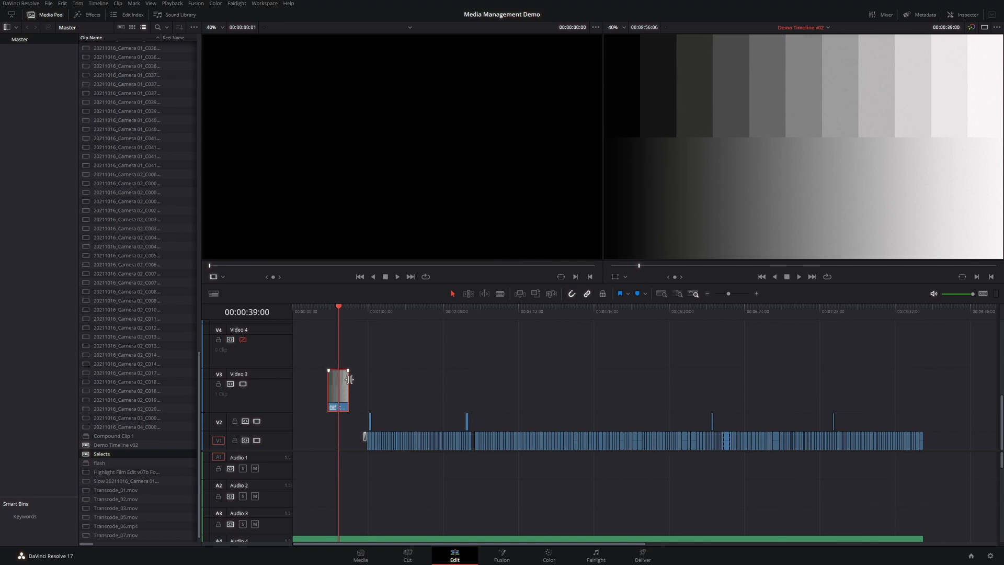
- Choose 'Used media and trim keeping 24 frame handles' for the Selects timeline copy
left_click_drag(348, 390, 575, 390)
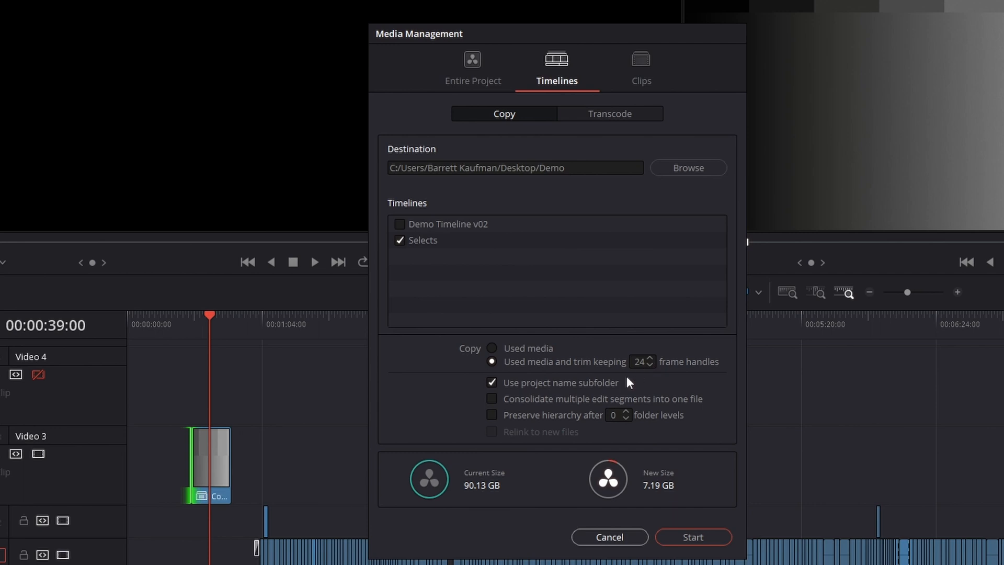
mouse_move(558, 397)
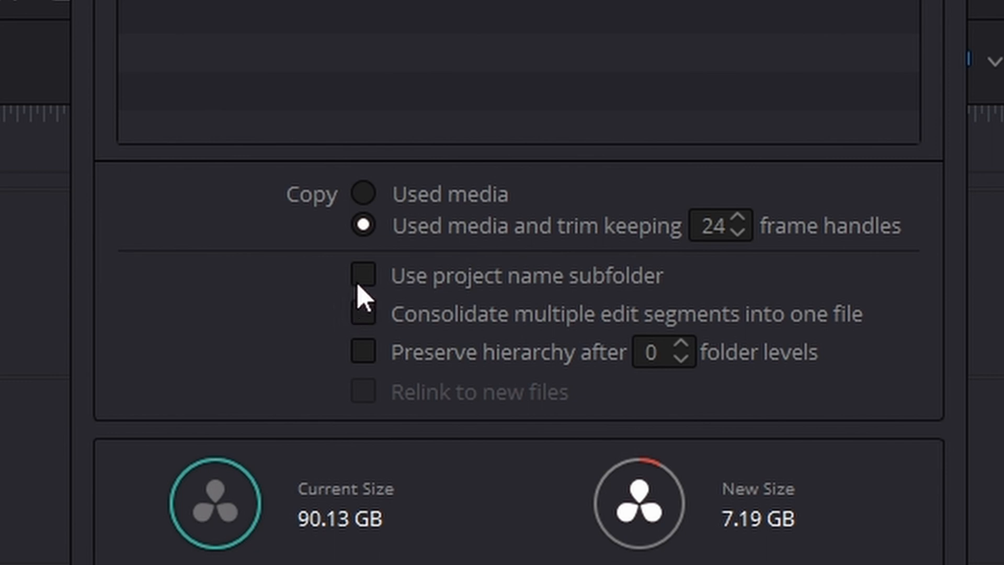
mouse_move(401, 339)
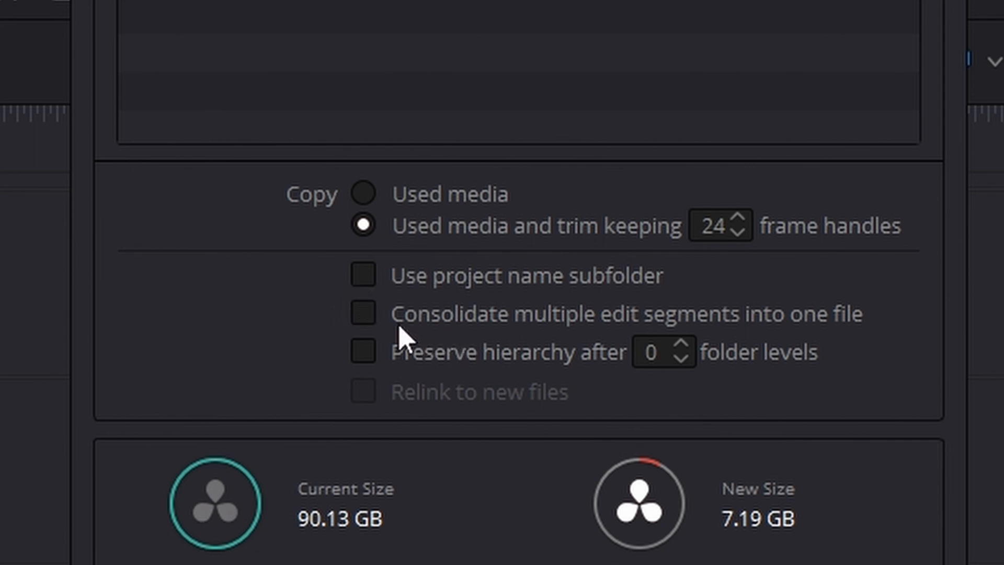
mouse_move(437, 284)
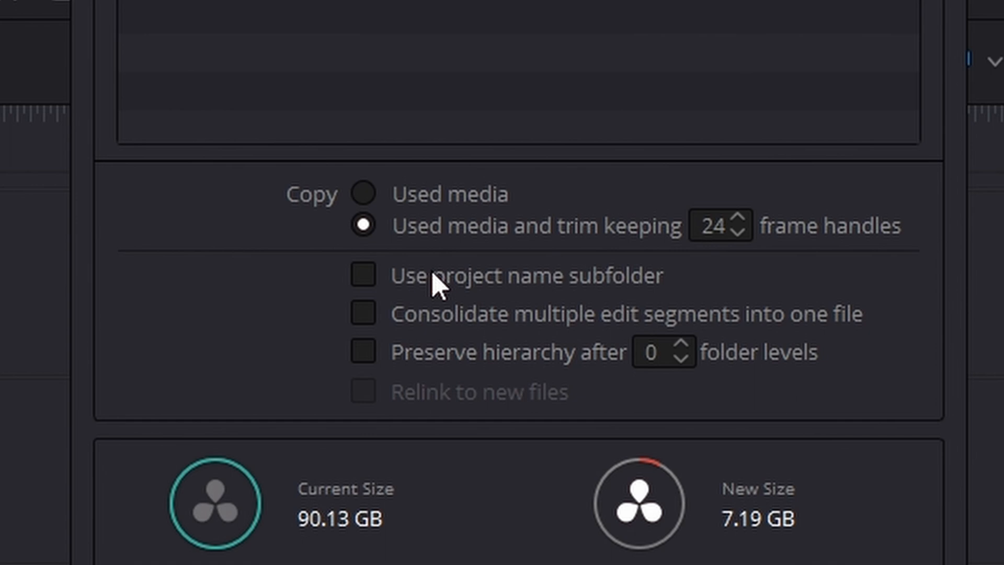
- Enable 'Consolidate multiple edit segments into one file' for the copy
left_click(362, 315)
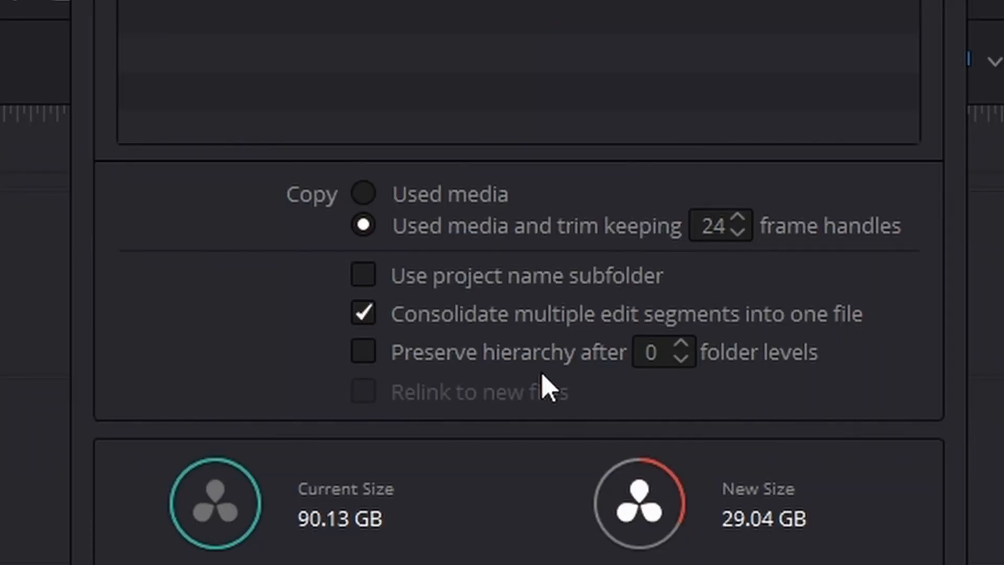